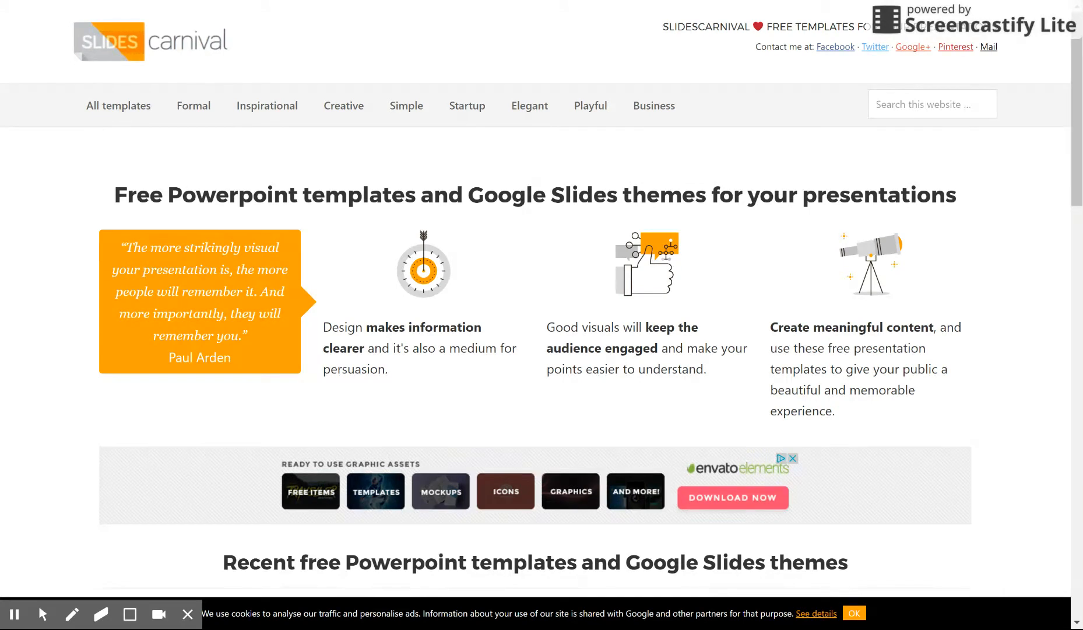
pyautogui.moveTo(818, 364)
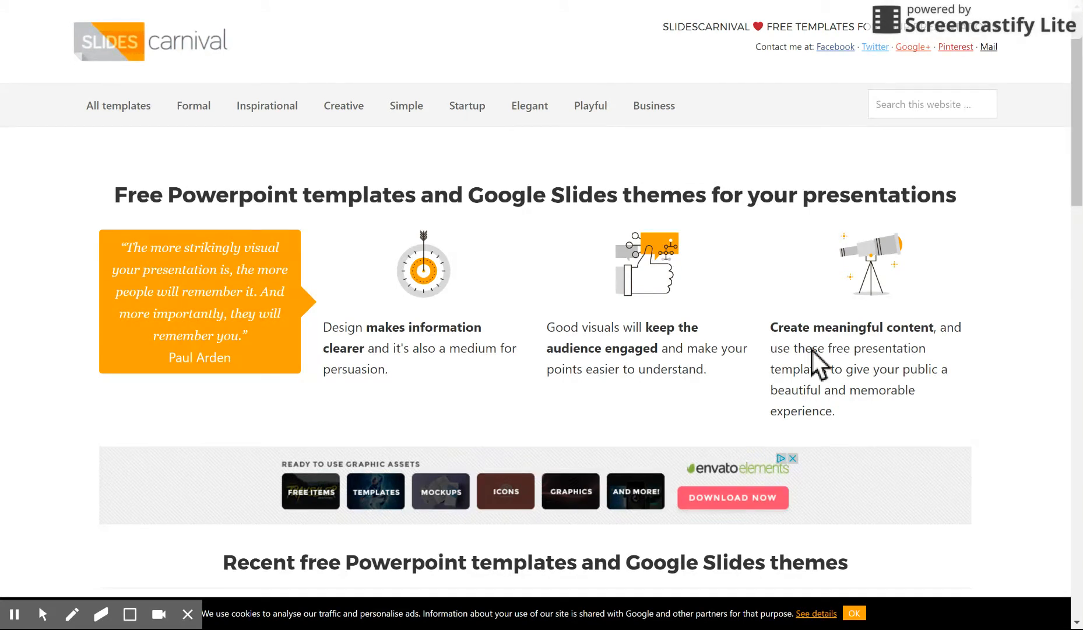
pyautogui.moveTo(800, 397)
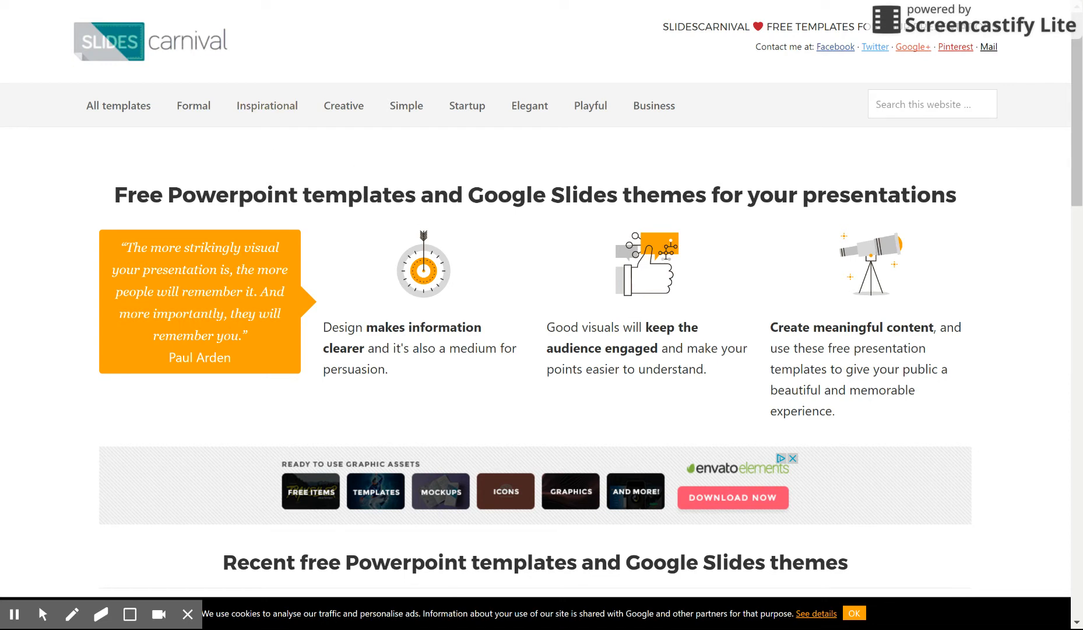
pyautogui.moveTo(237, 302)
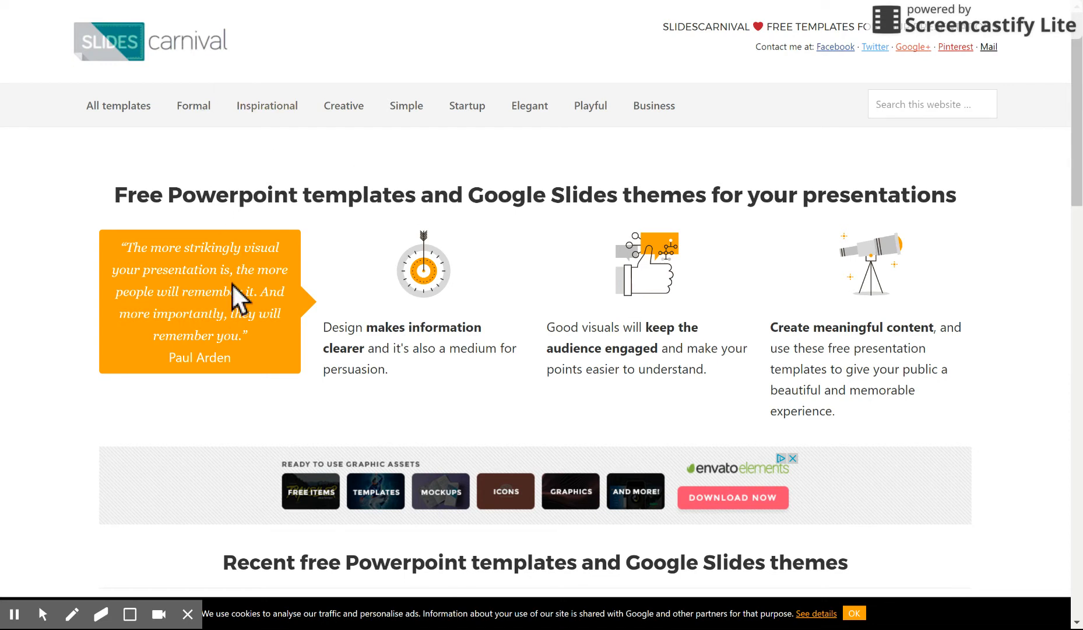
# - Browse the SlidesCarnival template listing up and down before choosing a category
pyautogui.scroll(-3)
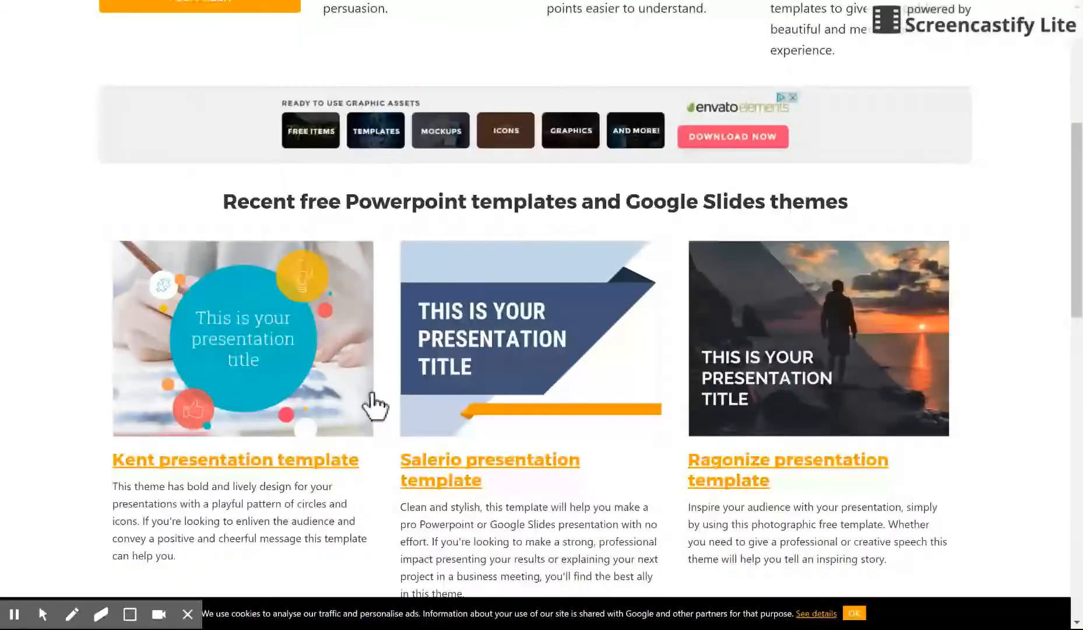
pyautogui.scroll(-3)
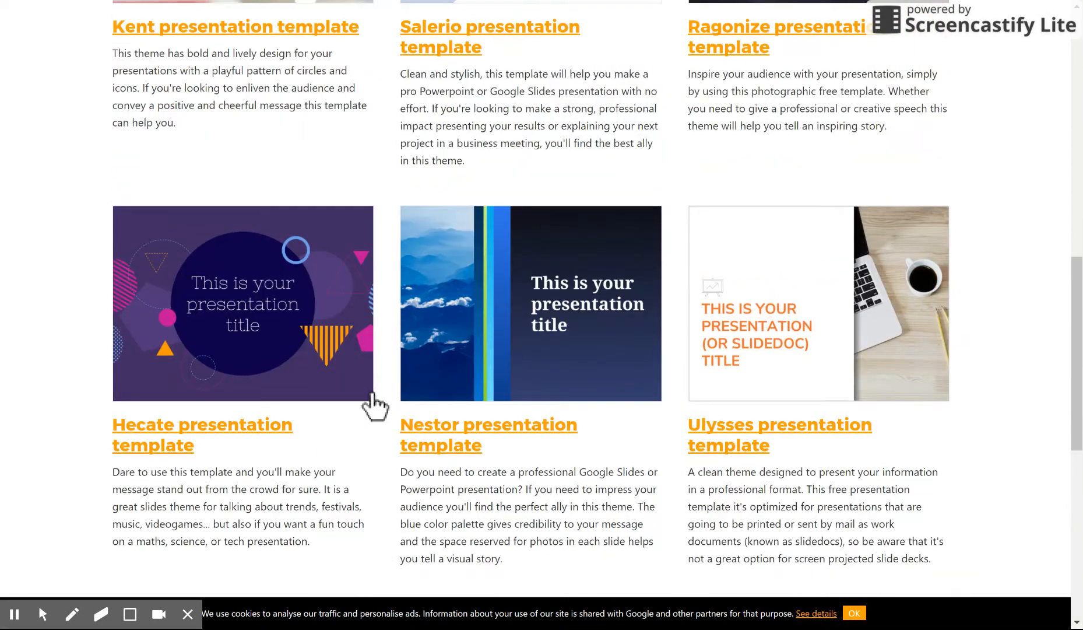
pyautogui.scroll(3)
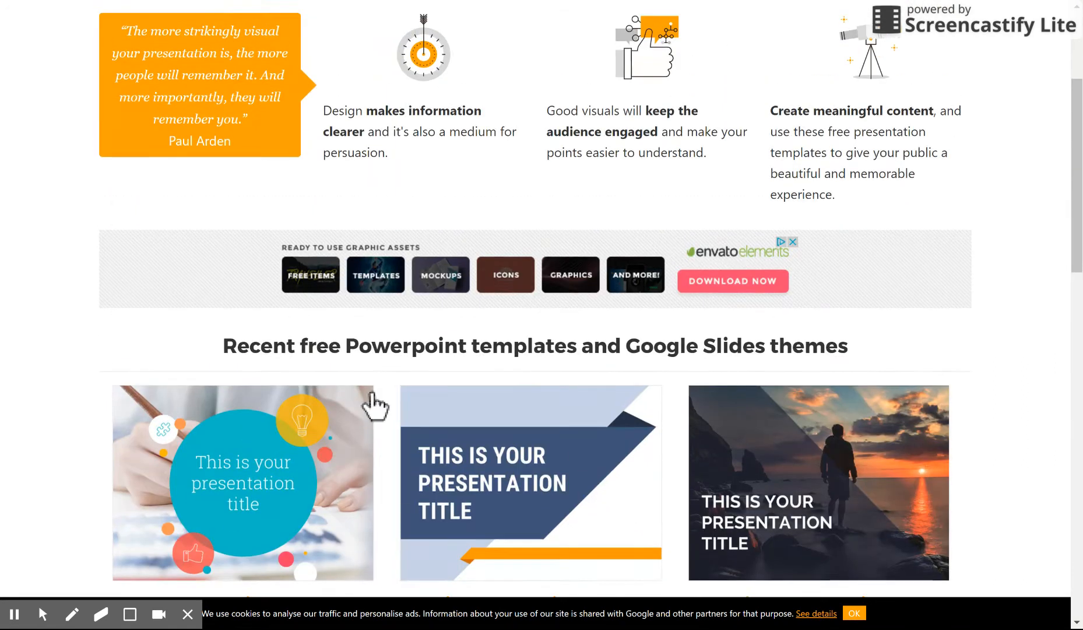
pyautogui.scroll(3)
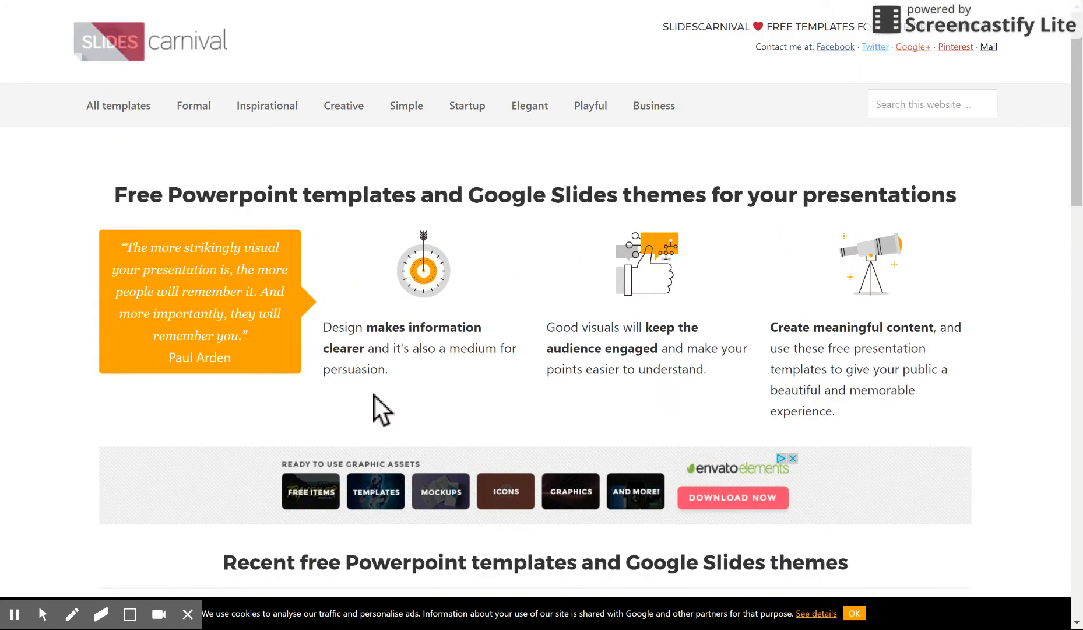
pyautogui.moveTo(468, 106)
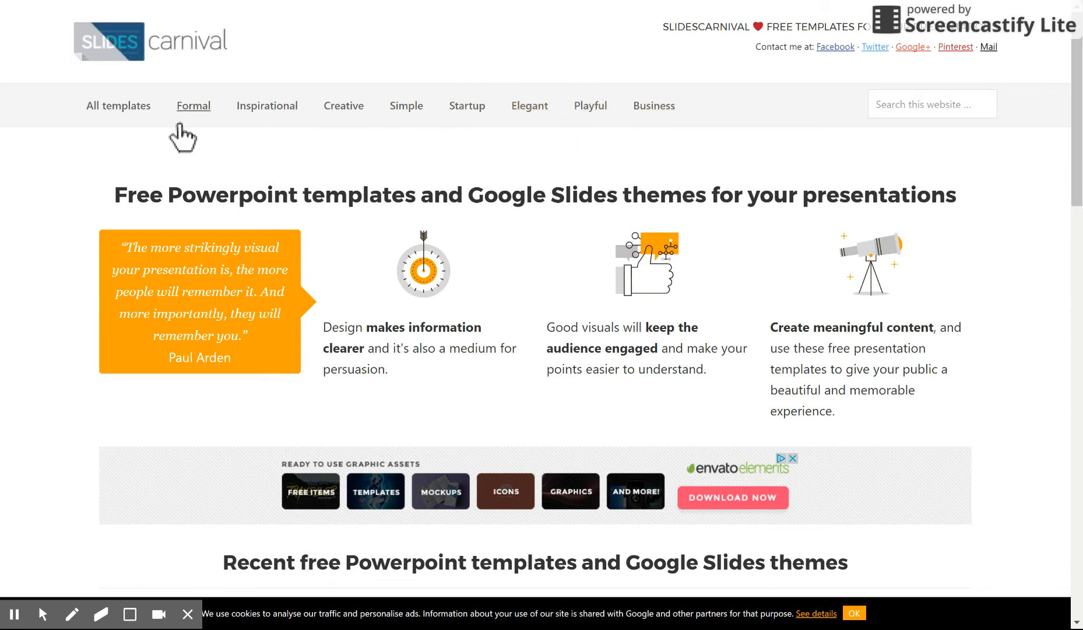
pyautogui.moveTo(267, 106)
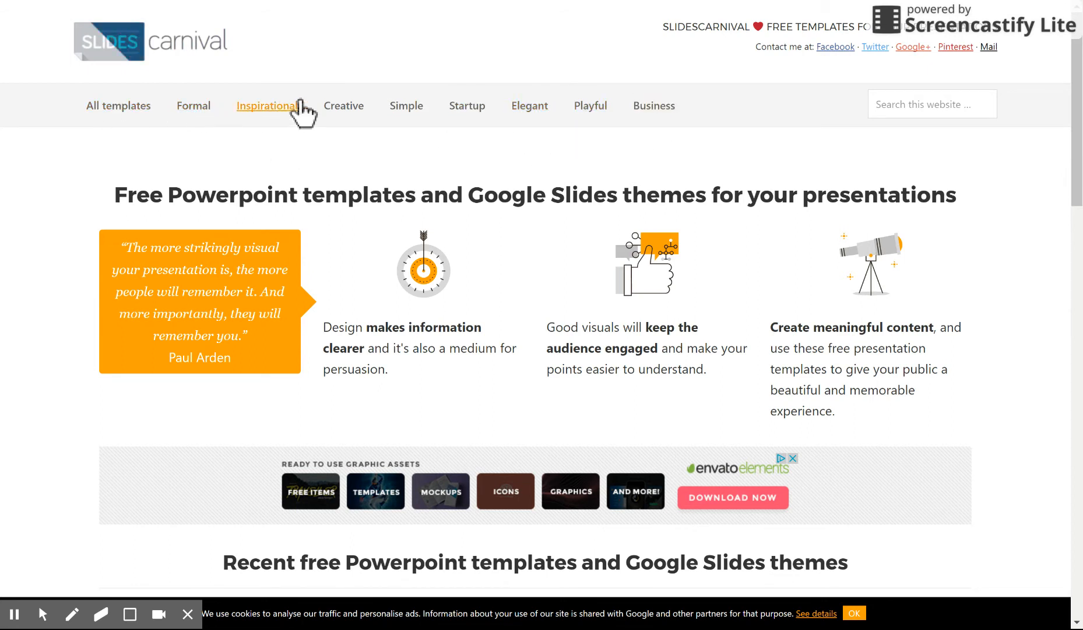
pyautogui.moveTo(406, 107)
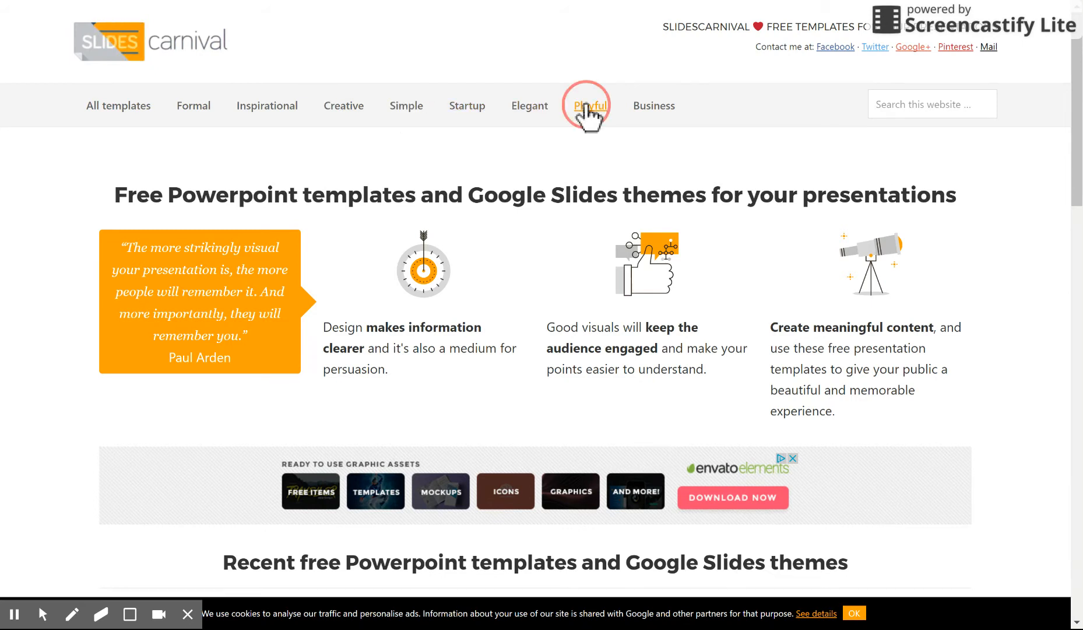
# - Filter to the Playful category and scroll down to the Hecate template among Kent and Ceres
pyautogui.click(589, 105)
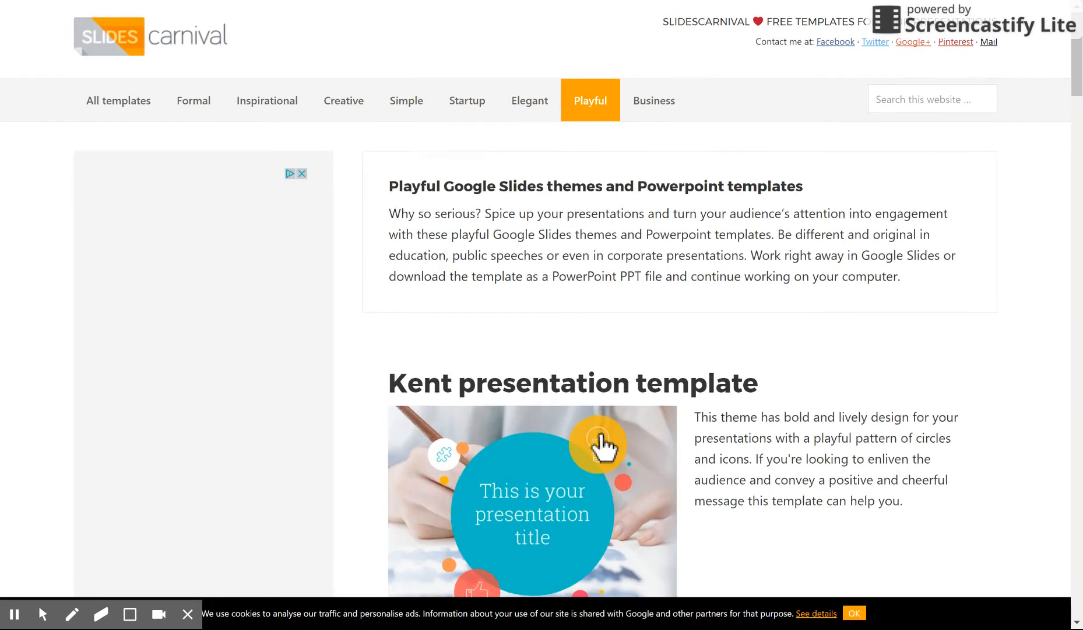
pyautogui.scroll(-3)
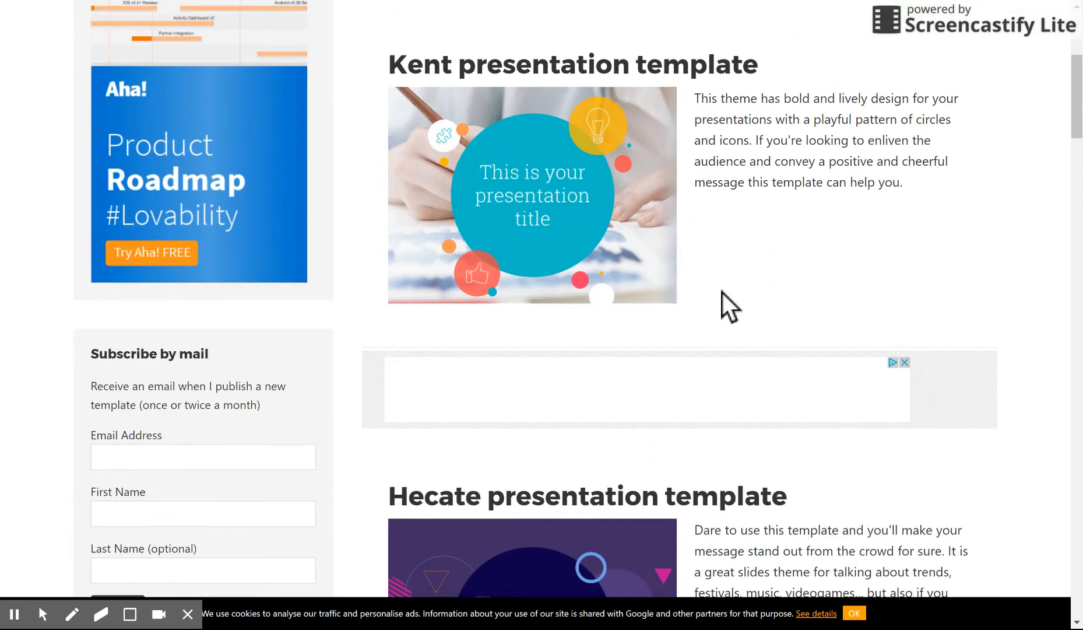
pyautogui.scroll(-3)
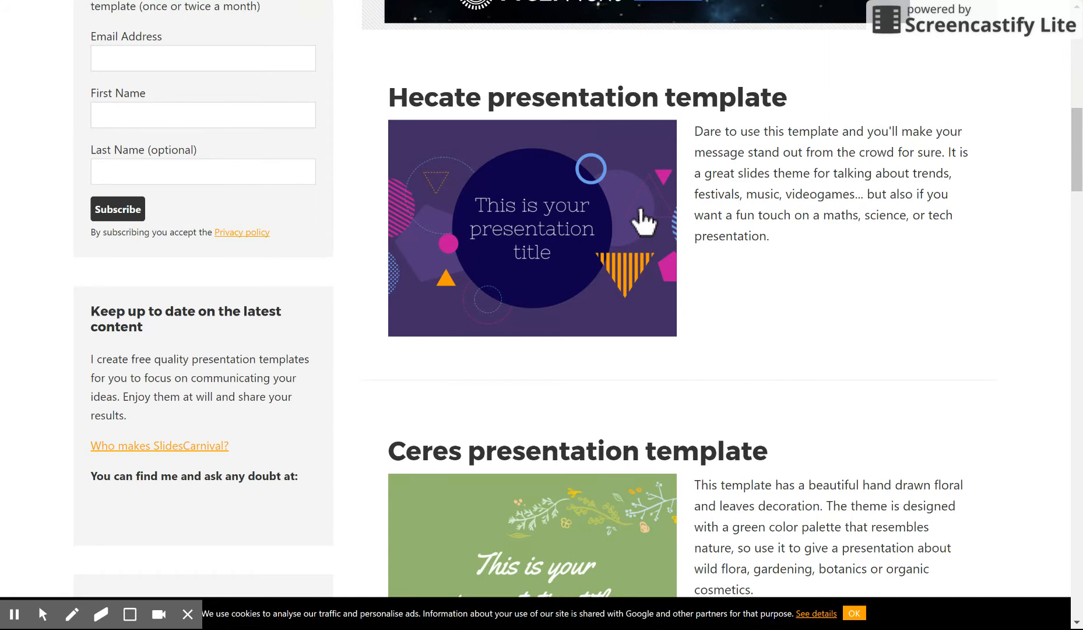
pyautogui.moveTo(568, 239)
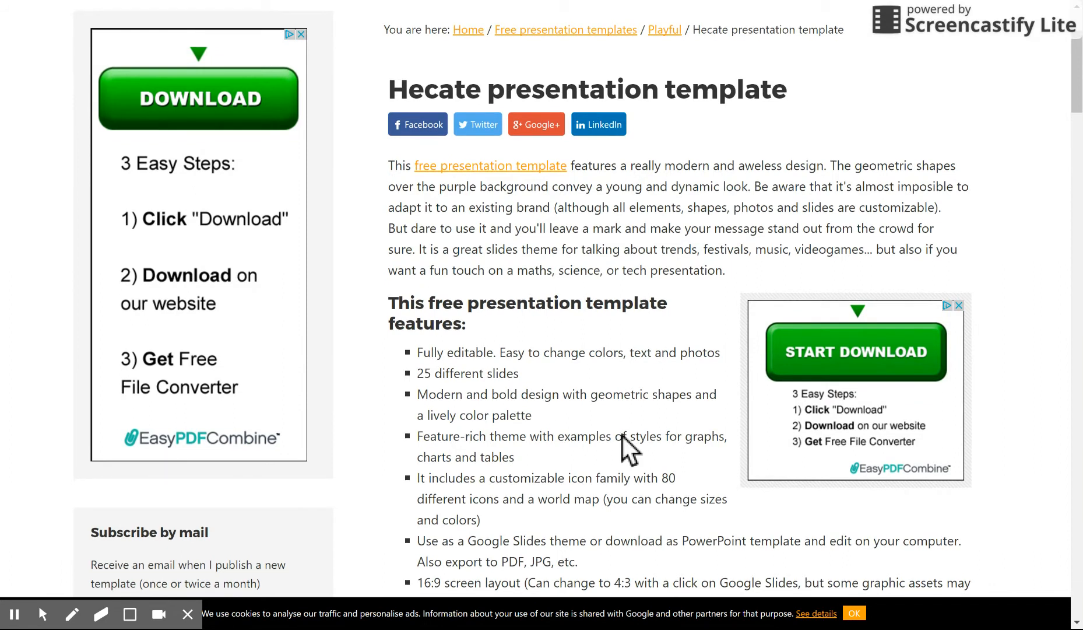
# - Scroll through the Hecate template page's description, features list and slide preview
pyautogui.scroll(-3)
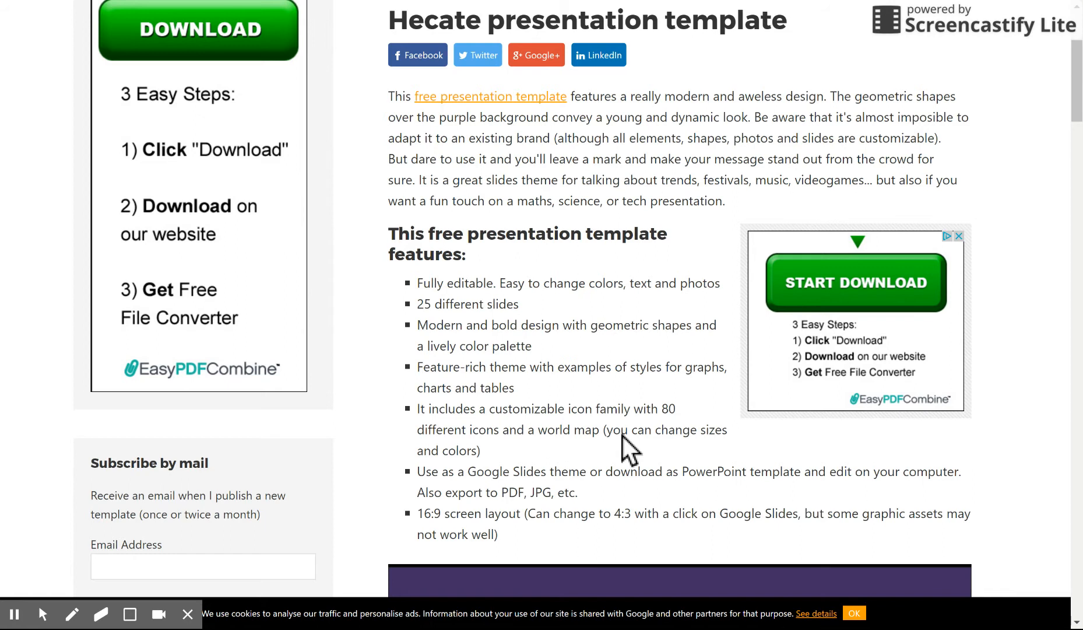
pyautogui.scroll(-3)
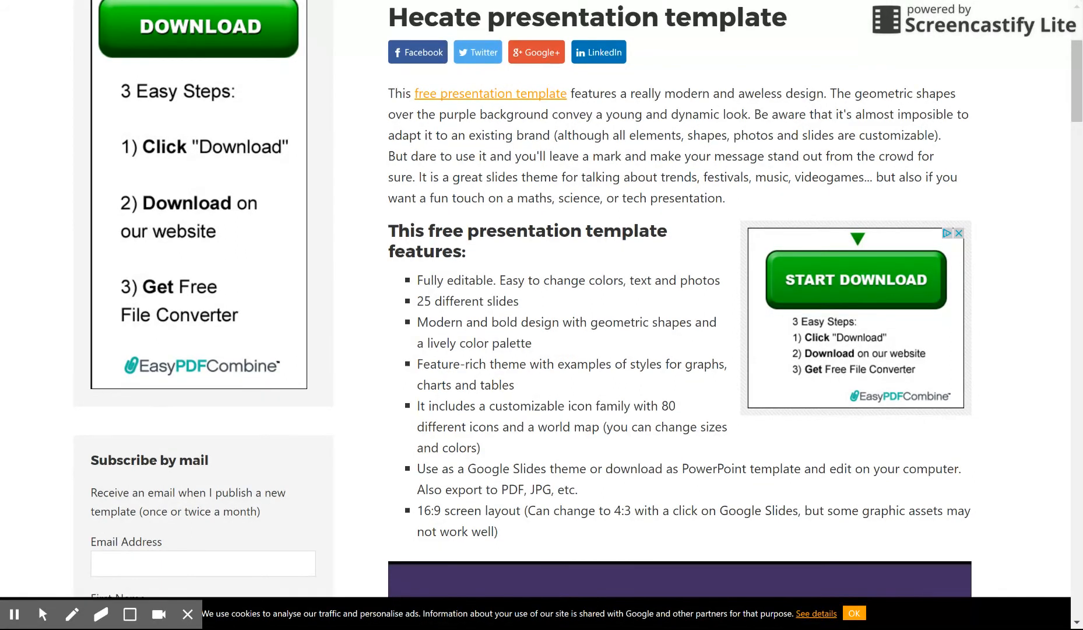
pyautogui.scroll(-3)
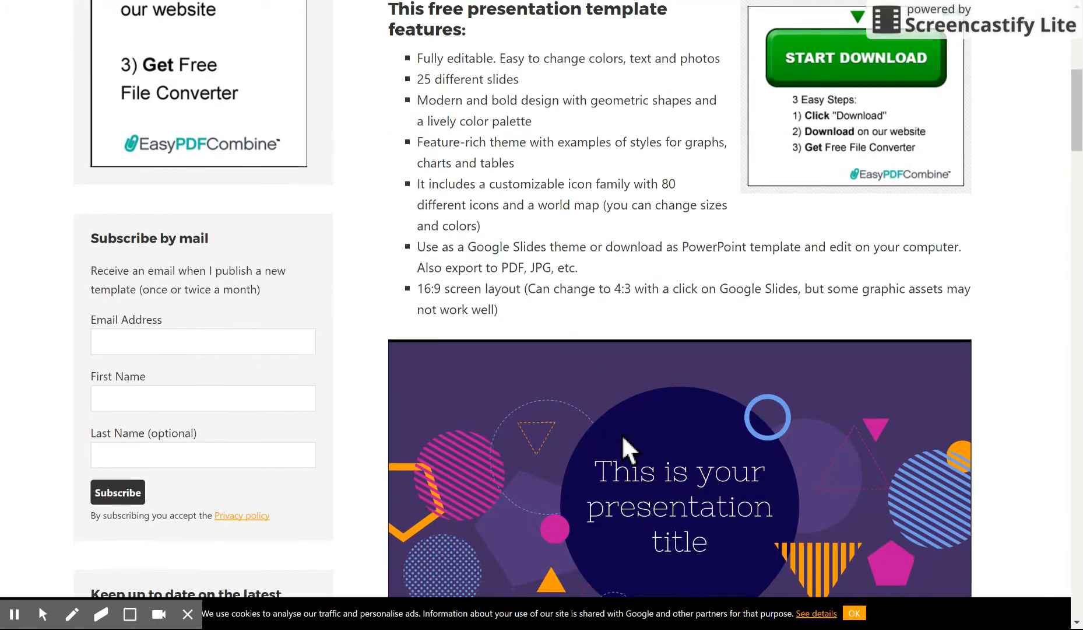
pyautogui.scroll(-3)
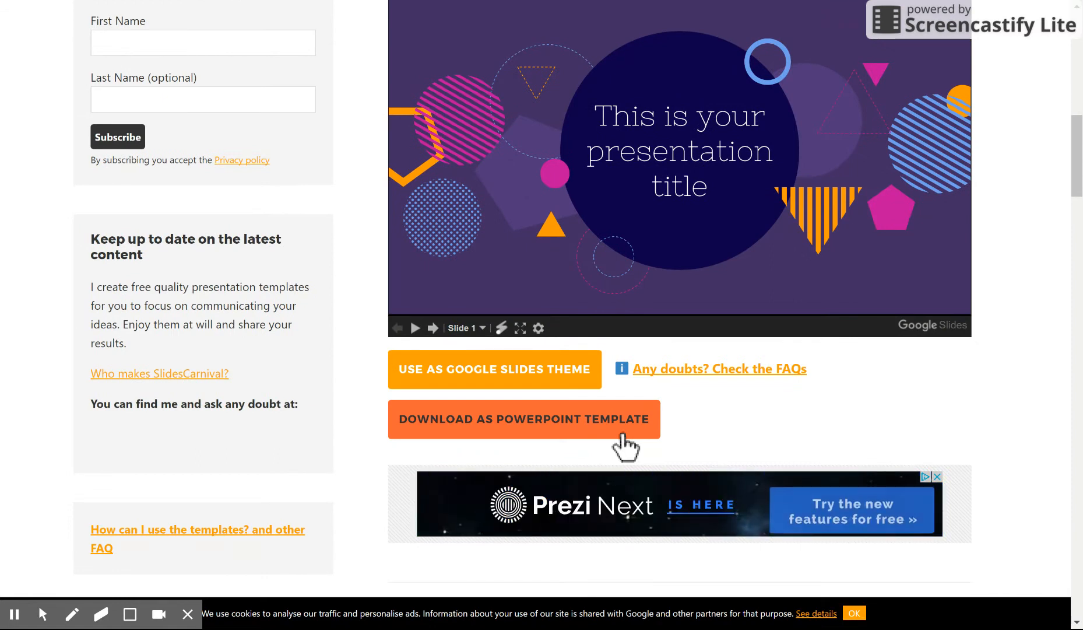
pyautogui.moveTo(495, 370)
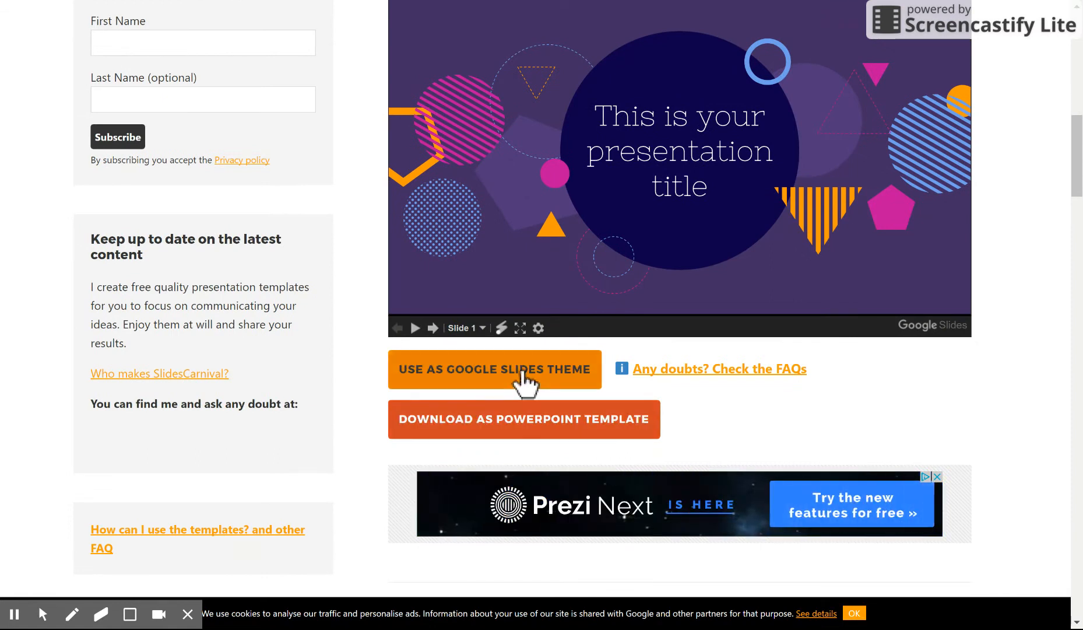
pyautogui.moveTo(527, 406)
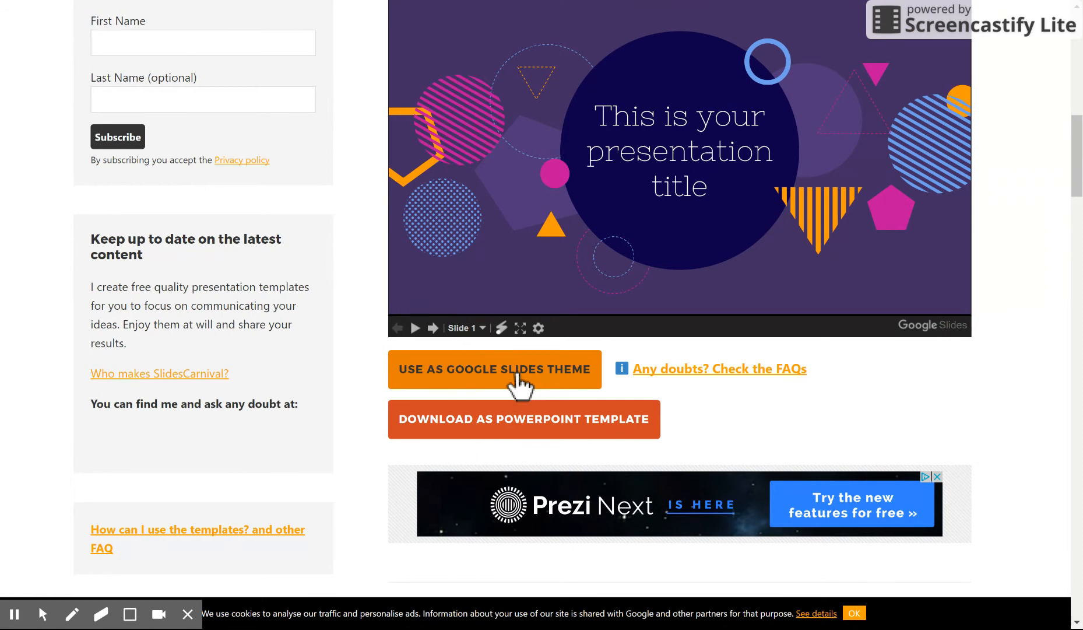
pyautogui.moveTo(523, 391)
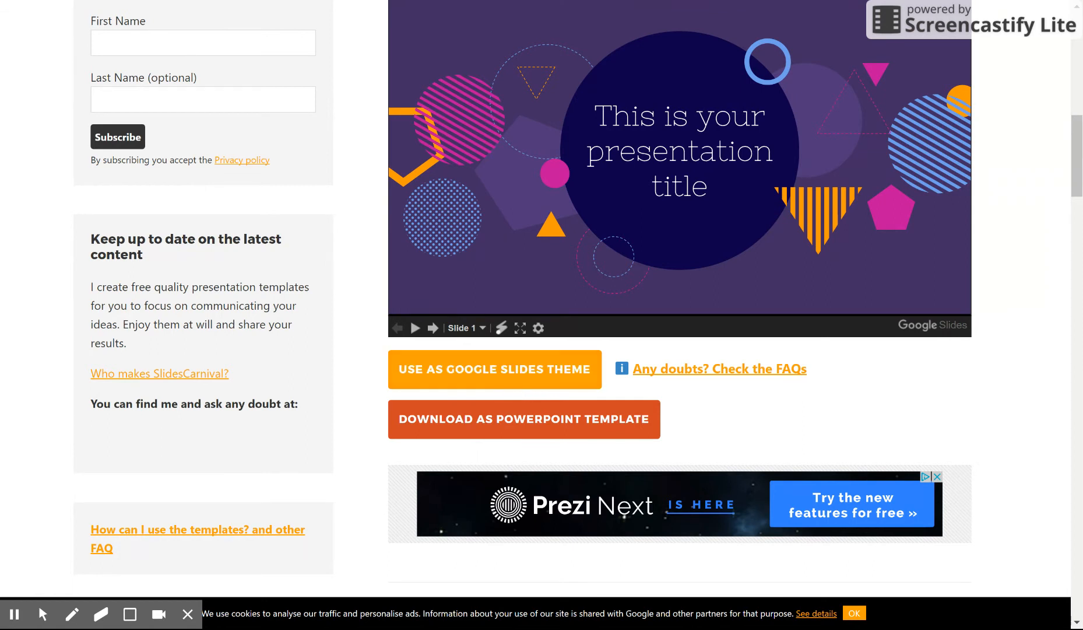